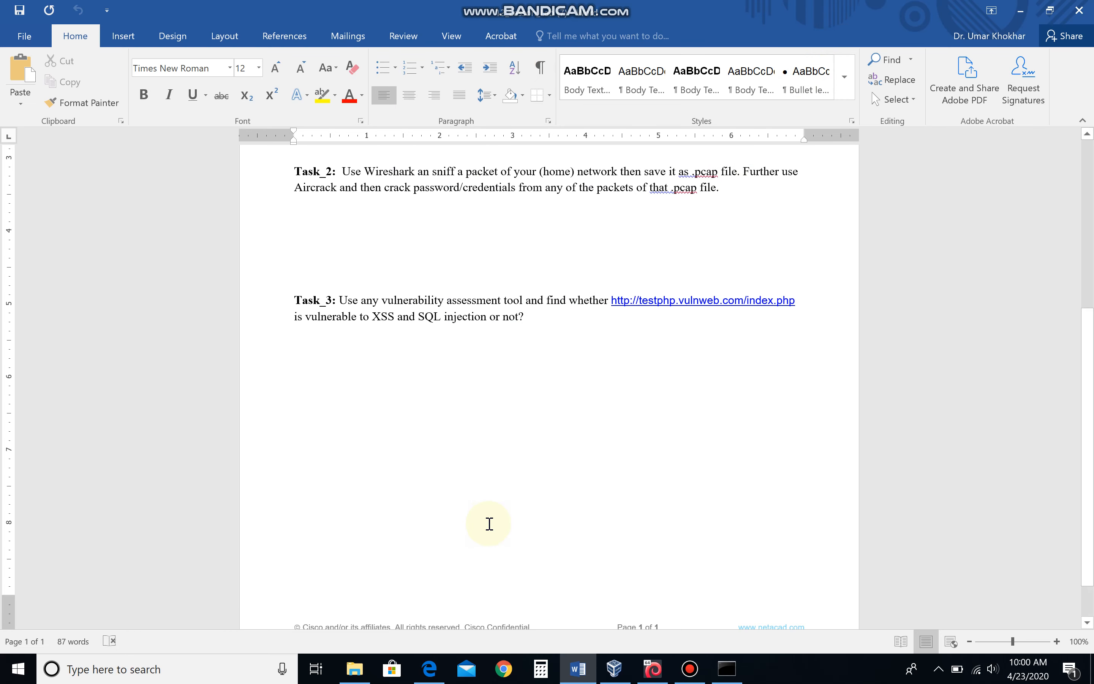
- Leave the Word task brief and bring up the Kali VM's root lock screen with the password entered
{"action": "left_click", "coordinate": [295, 216]}
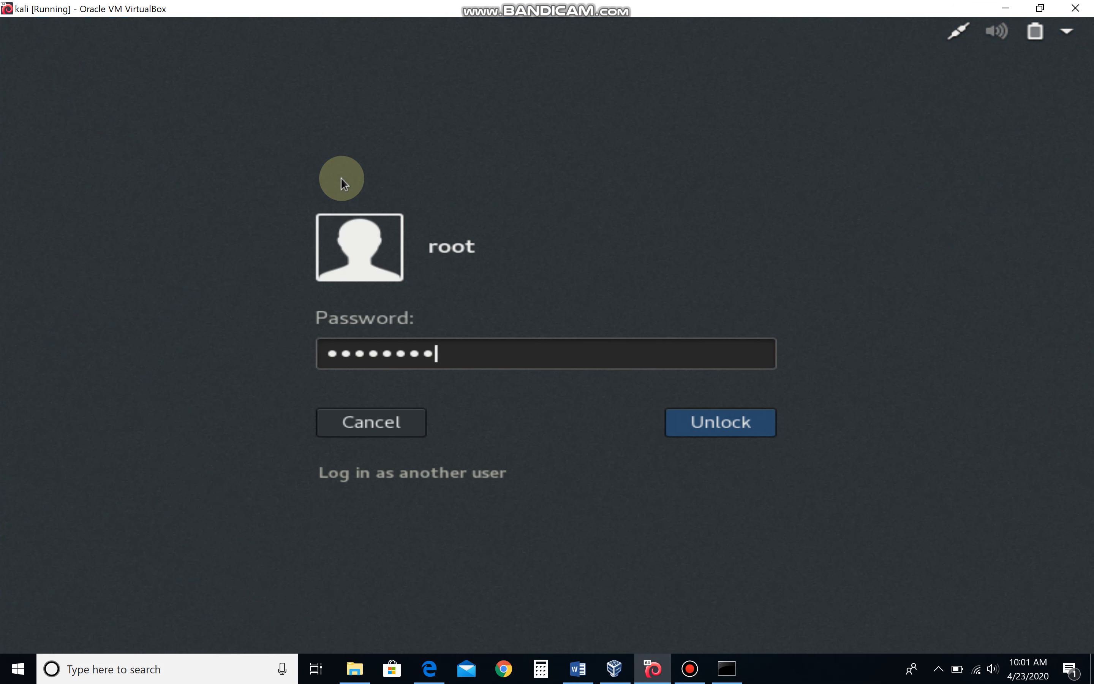
- Unlock Kali, hide the credential harvester terminal, and bring Firefox to the front from the dock
{"action": "left_click", "coordinate": [720, 422]}
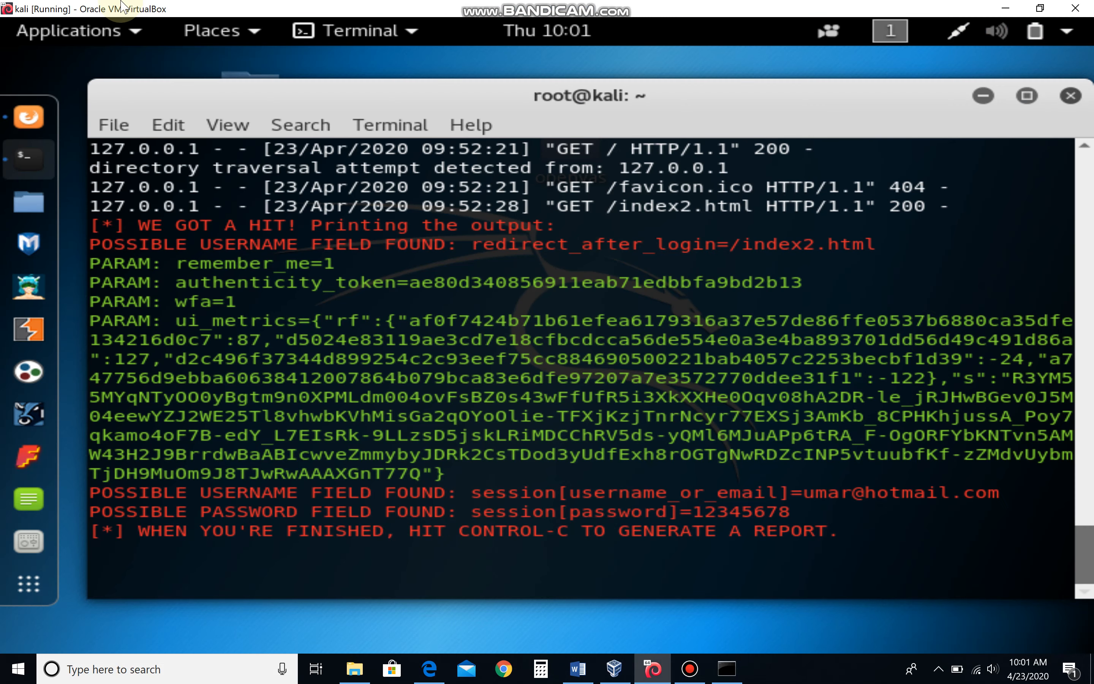
{"action": "left_click", "coordinate": [1070, 95]}
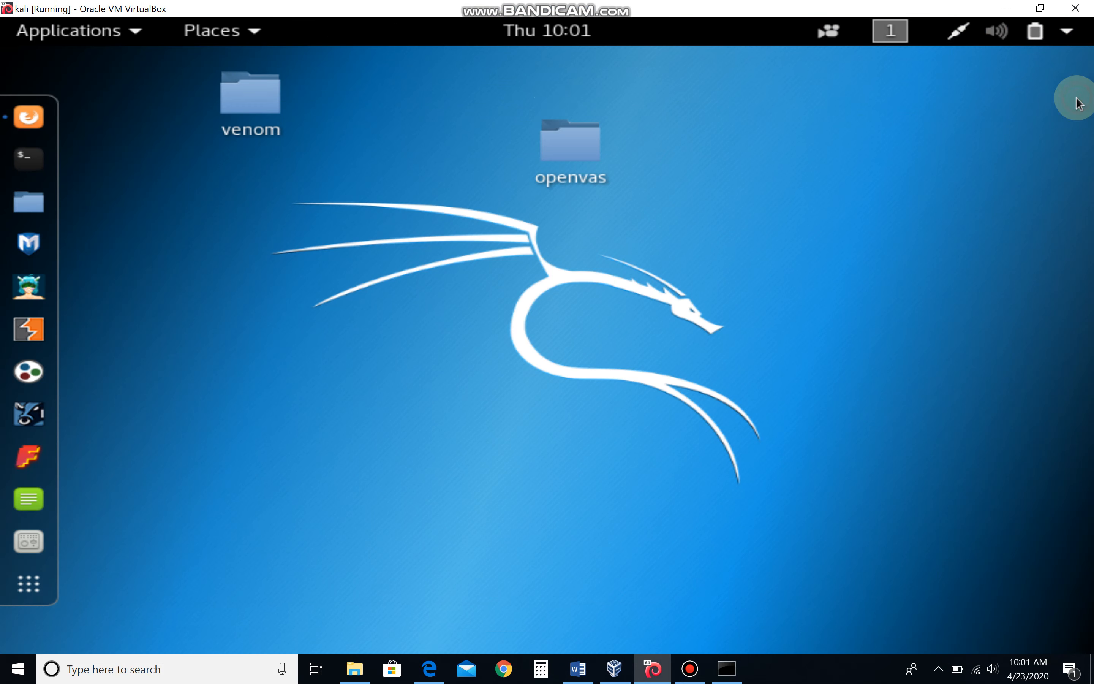
{"action": "mouse_move", "coordinate": [29, 159]}
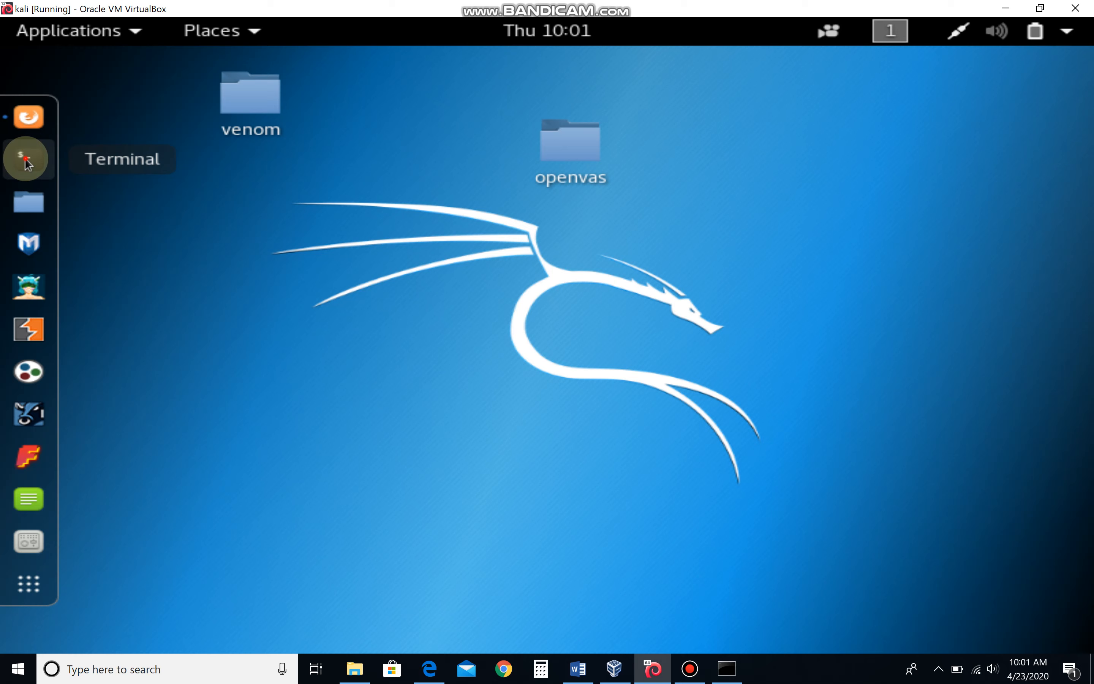
{"action": "left_click", "coordinate": [28, 158]}
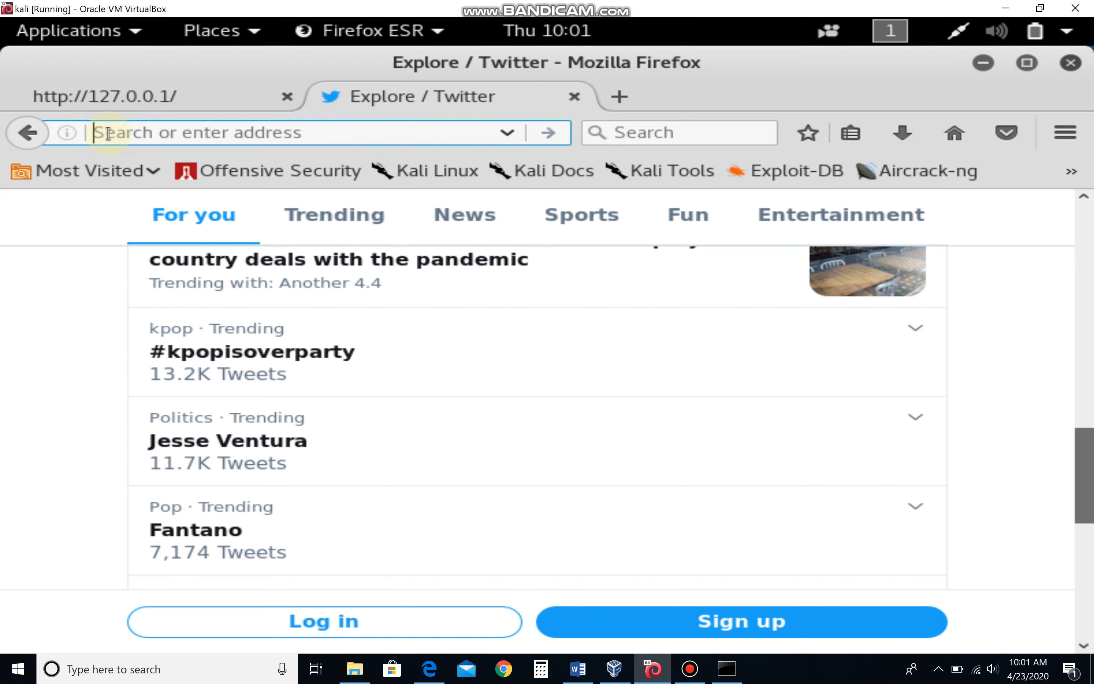
- Load testphp.vulnweb.com from the 'vul' address-bar suggestion and copy its URL
{"action": "type", "text": "vul"}
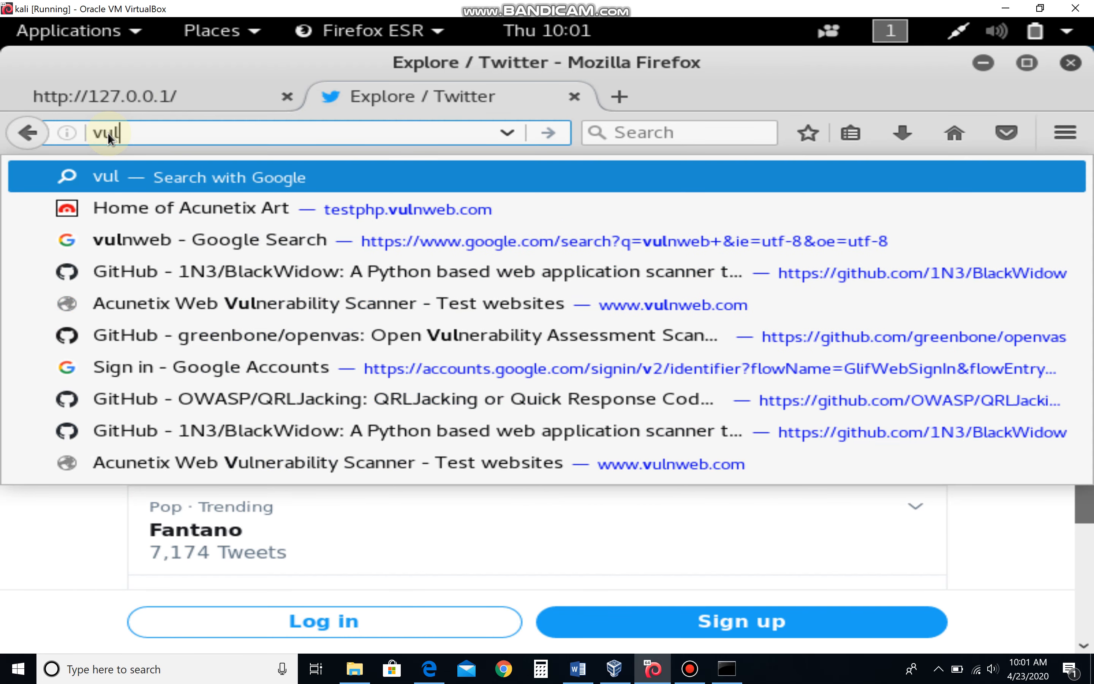
{"action": "left_click", "coordinate": [198, 209]}
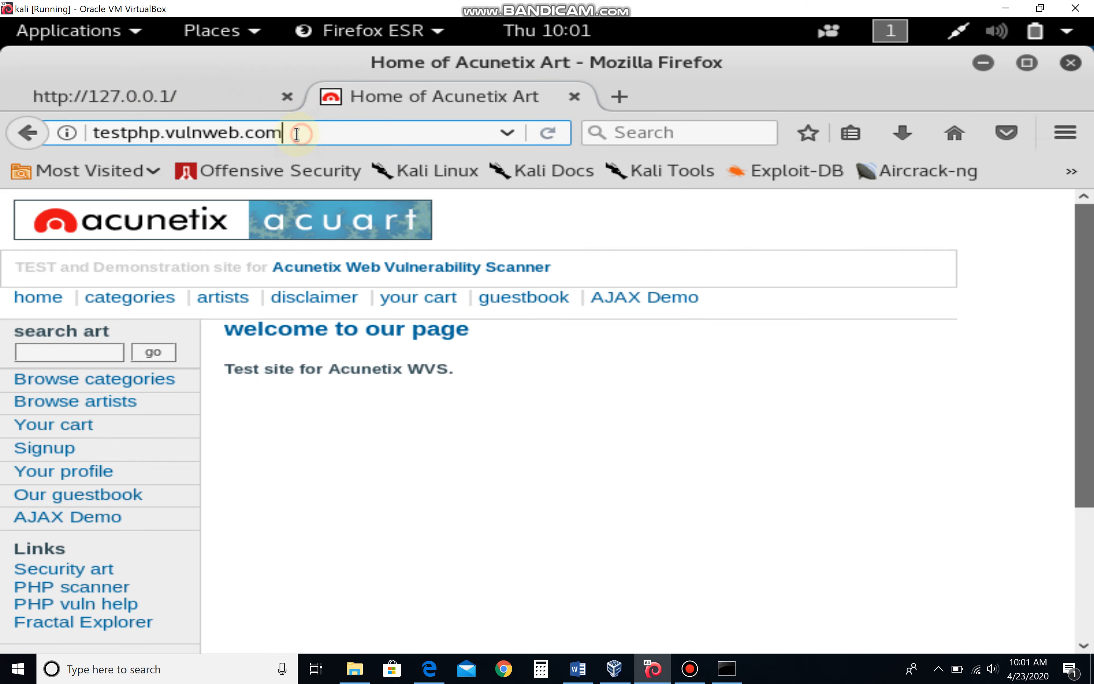
{"action": "right_click", "coordinate": [188, 132]}
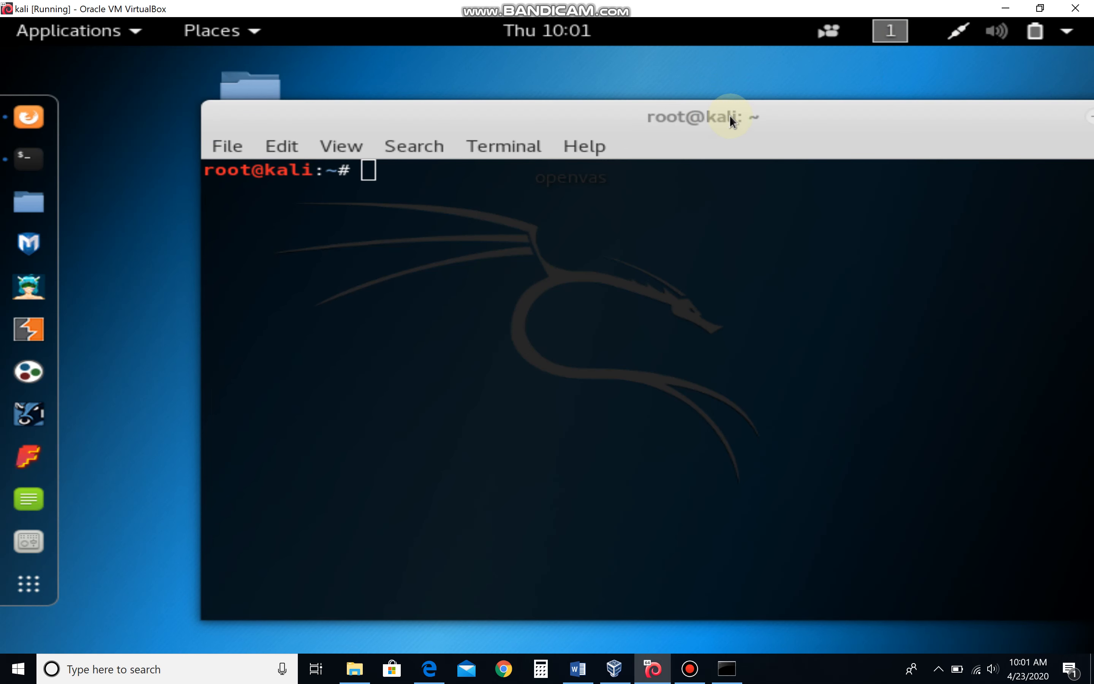
{"action": "type", "text": "nikto"}
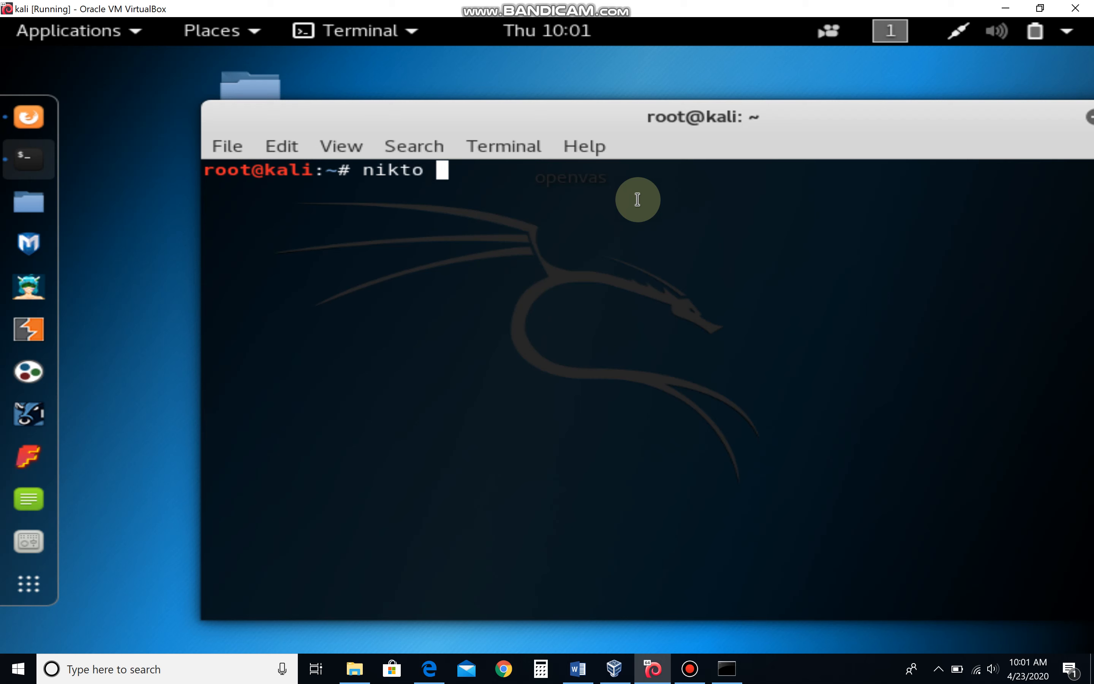
{"action": "type", "text": "-h"}
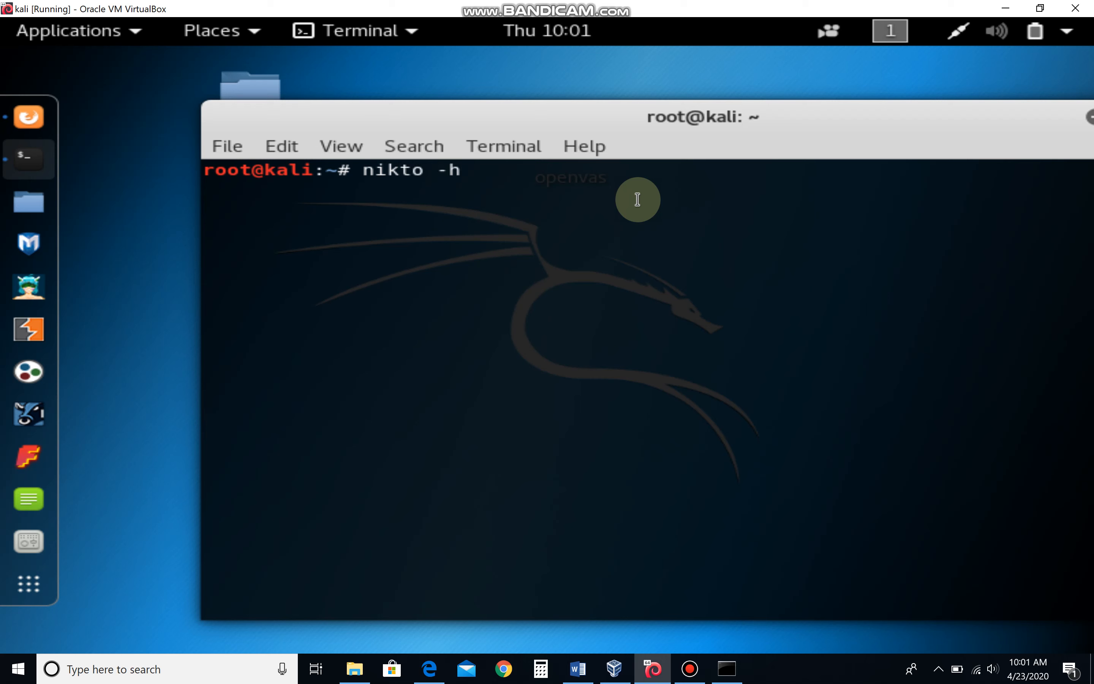
{"action": "right_click", "coordinate": [637, 199]}
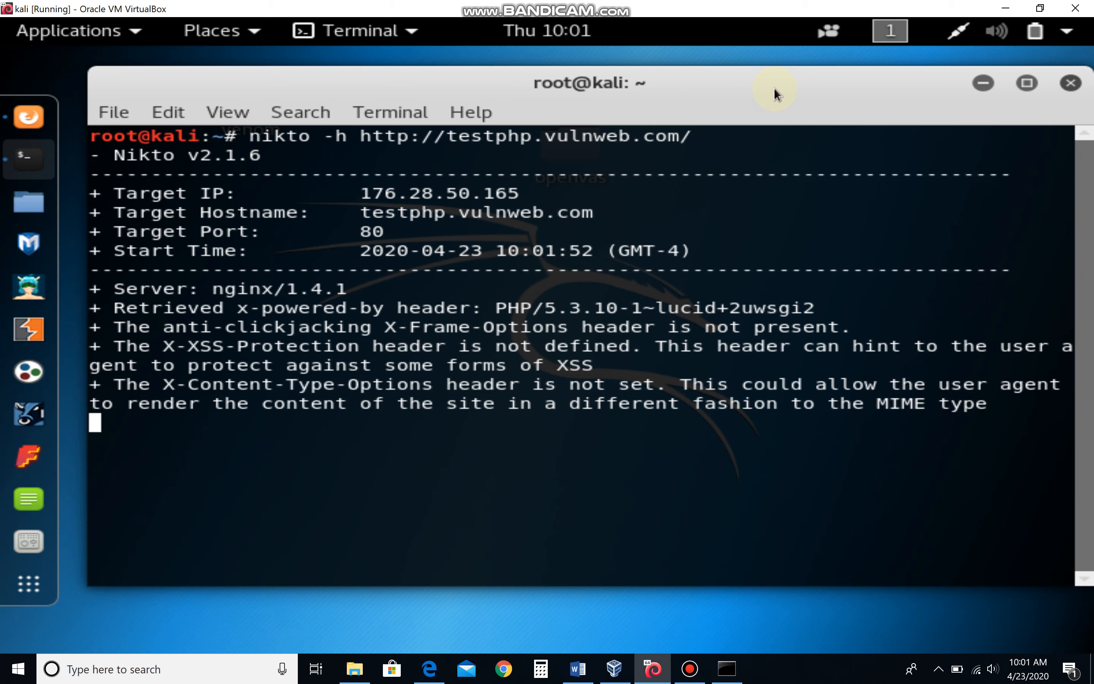
{"action": "mouse_move", "coordinate": [586, 183]}
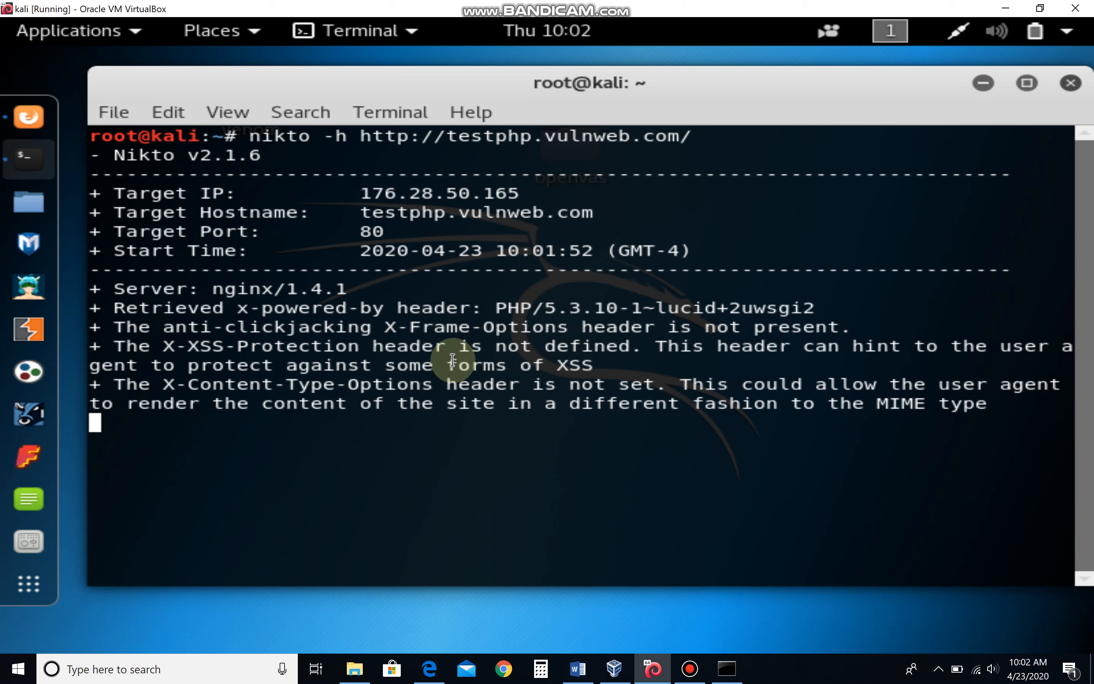
{"action": "mouse_move", "coordinate": [272, 335]}
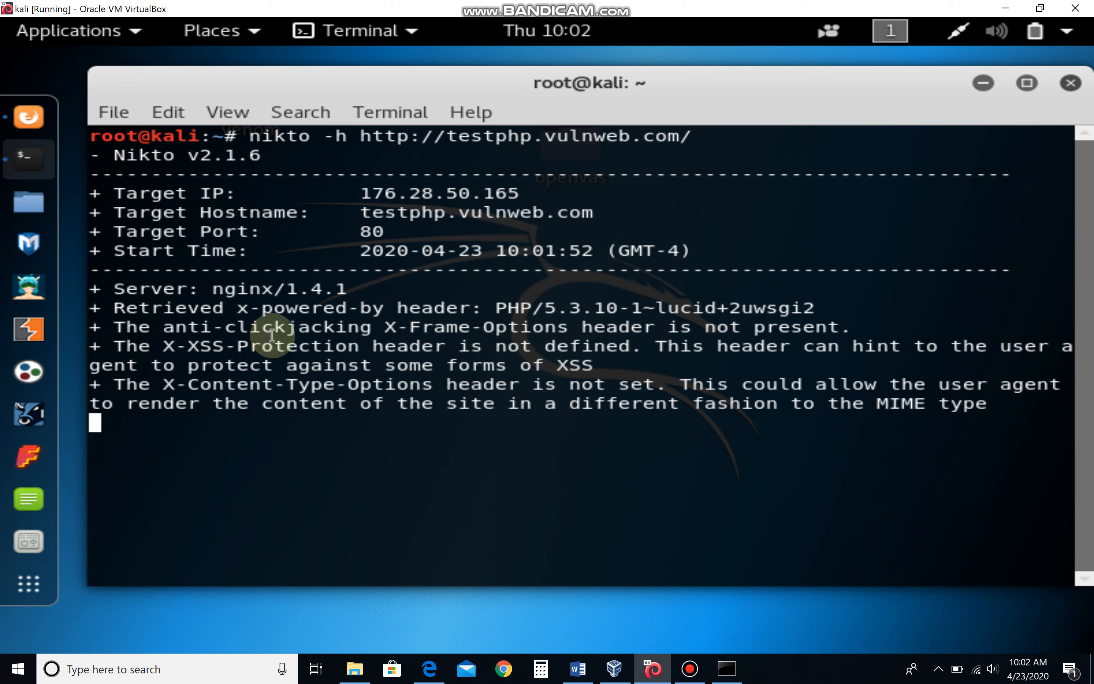
{"action": "mouse_move", "coordinate": [443, 338]}
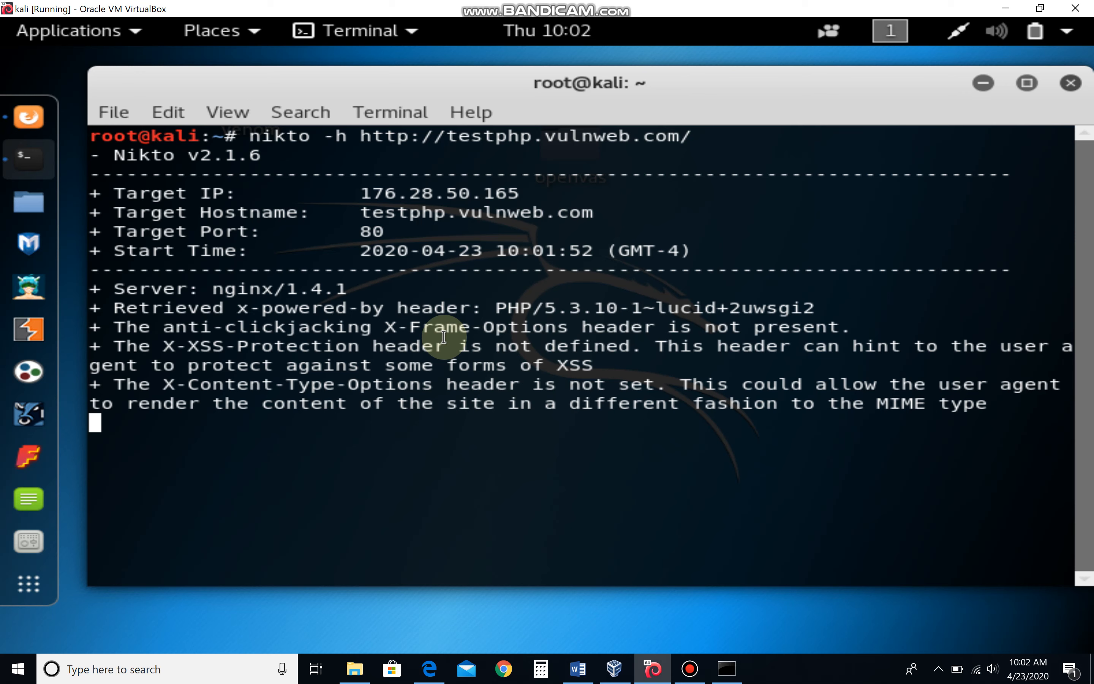
{"action": "mouse_move", "coordinate": [96, 310]}
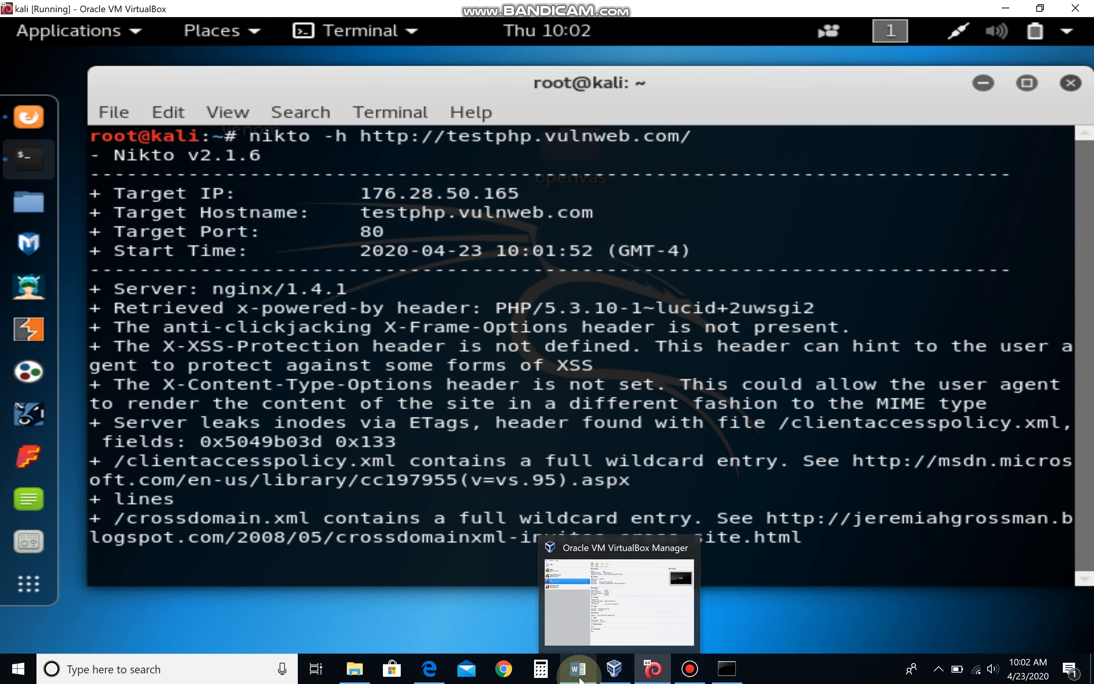
- After reading Nikto's missing-header findings, return to the Word lab assignment from the taskbar
{"action": "left_click", "coordinate": [578, 669]}
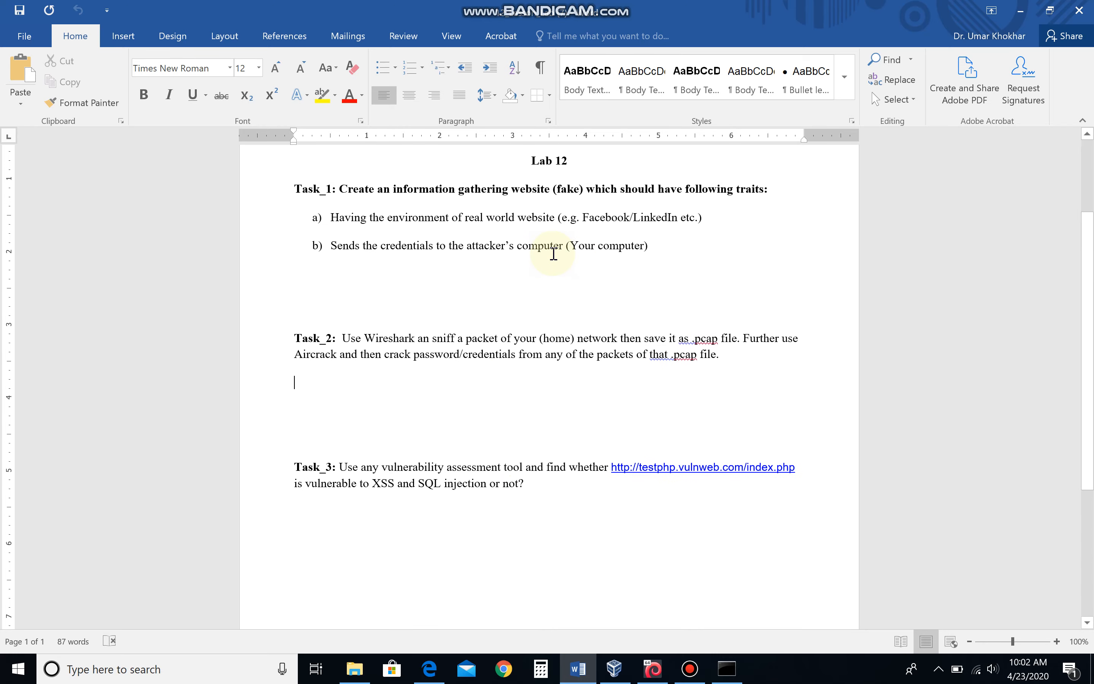